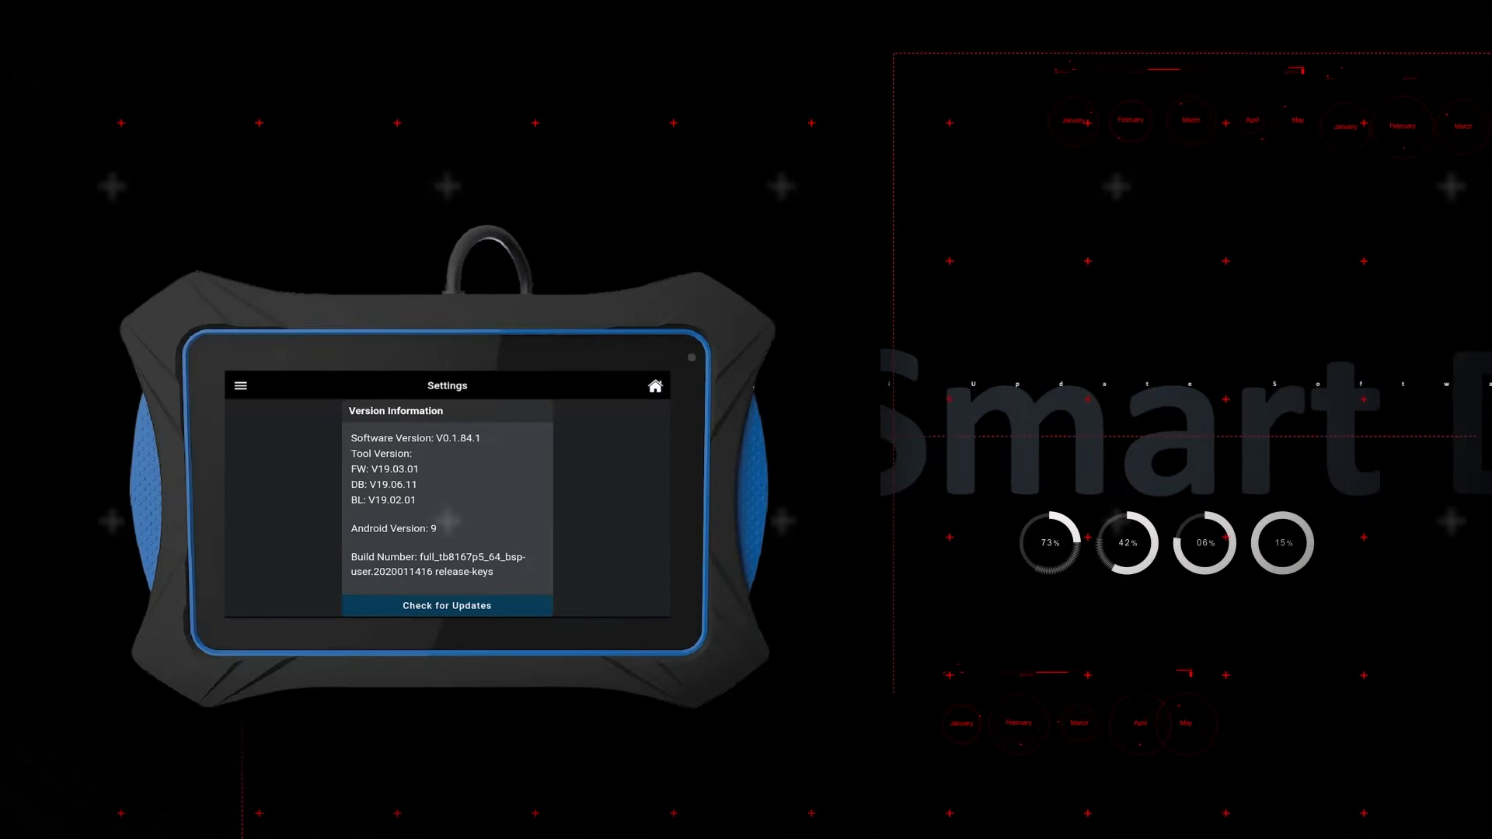
# Step: Leave Version Information and return to the 2019 Honda Accord home screen
pyautogui.click(447, 606)
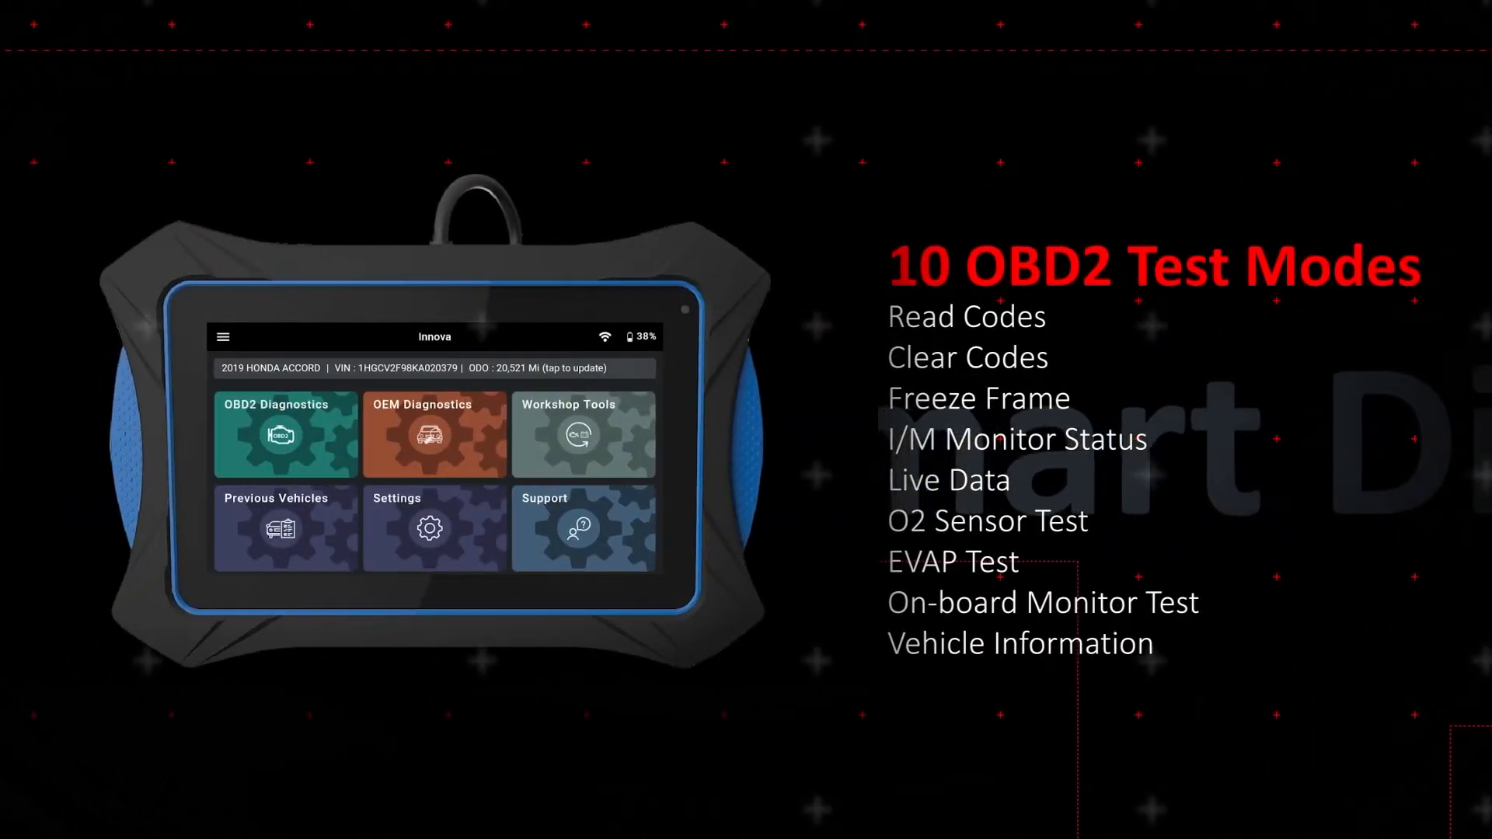
# Step: View the P0101 Freeze Frame data, then the I/M Monitor Status for this drive cycle
pyautogui.click(285, 434)
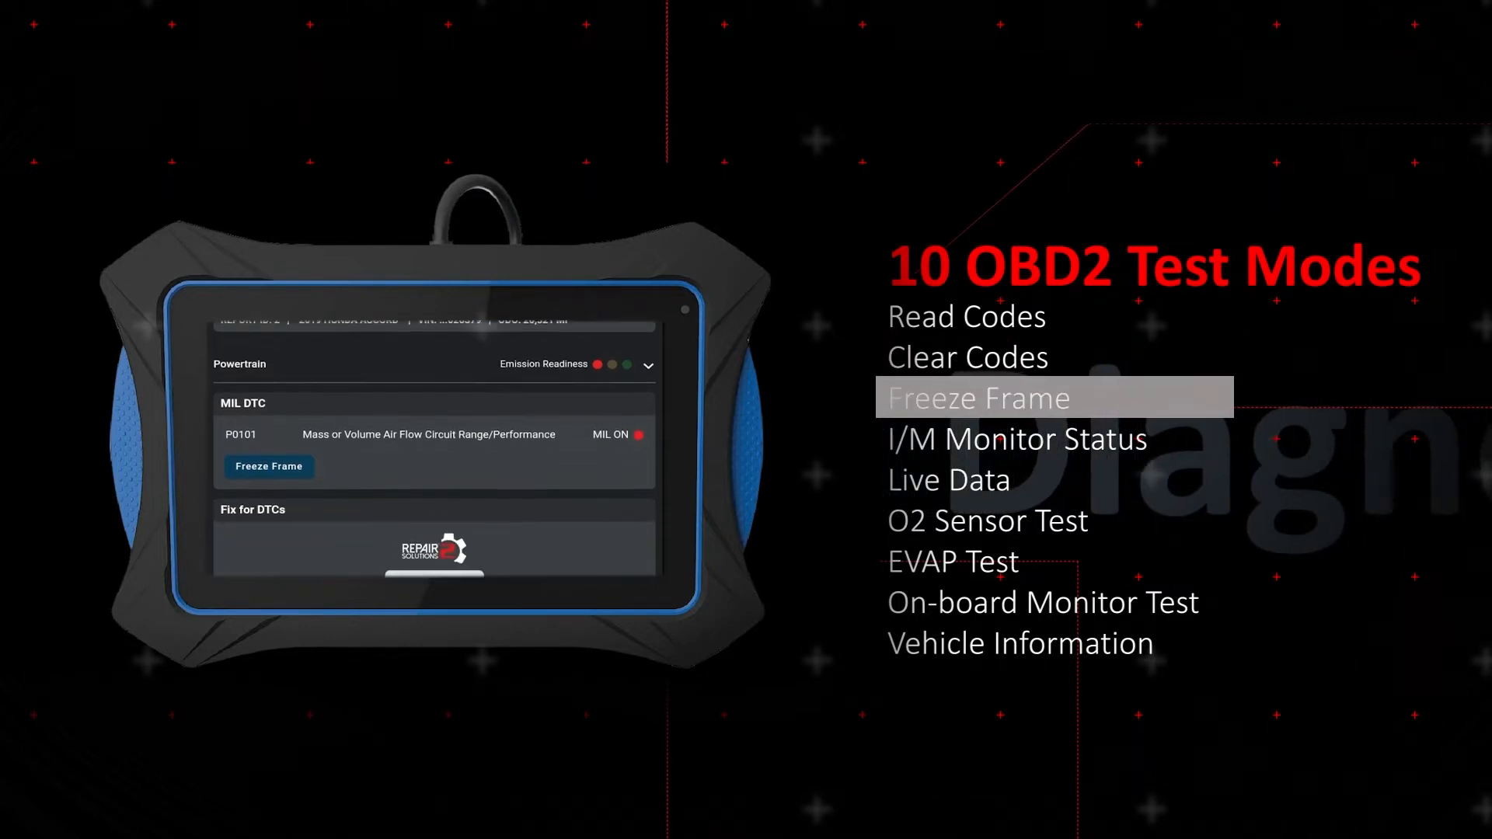
pyautogui.click(1016, 439)
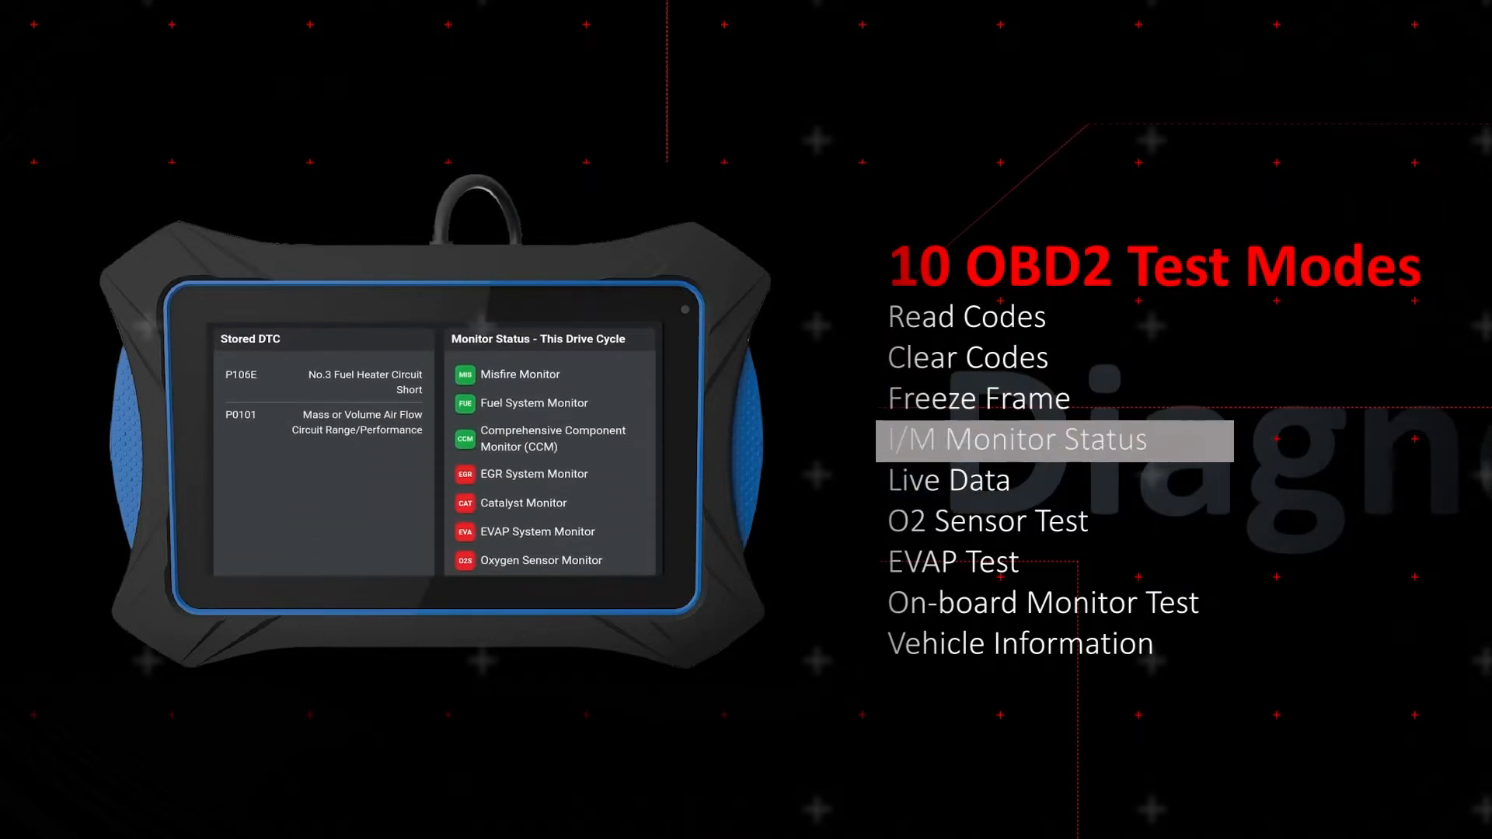
pyautogui.click(948, 480)
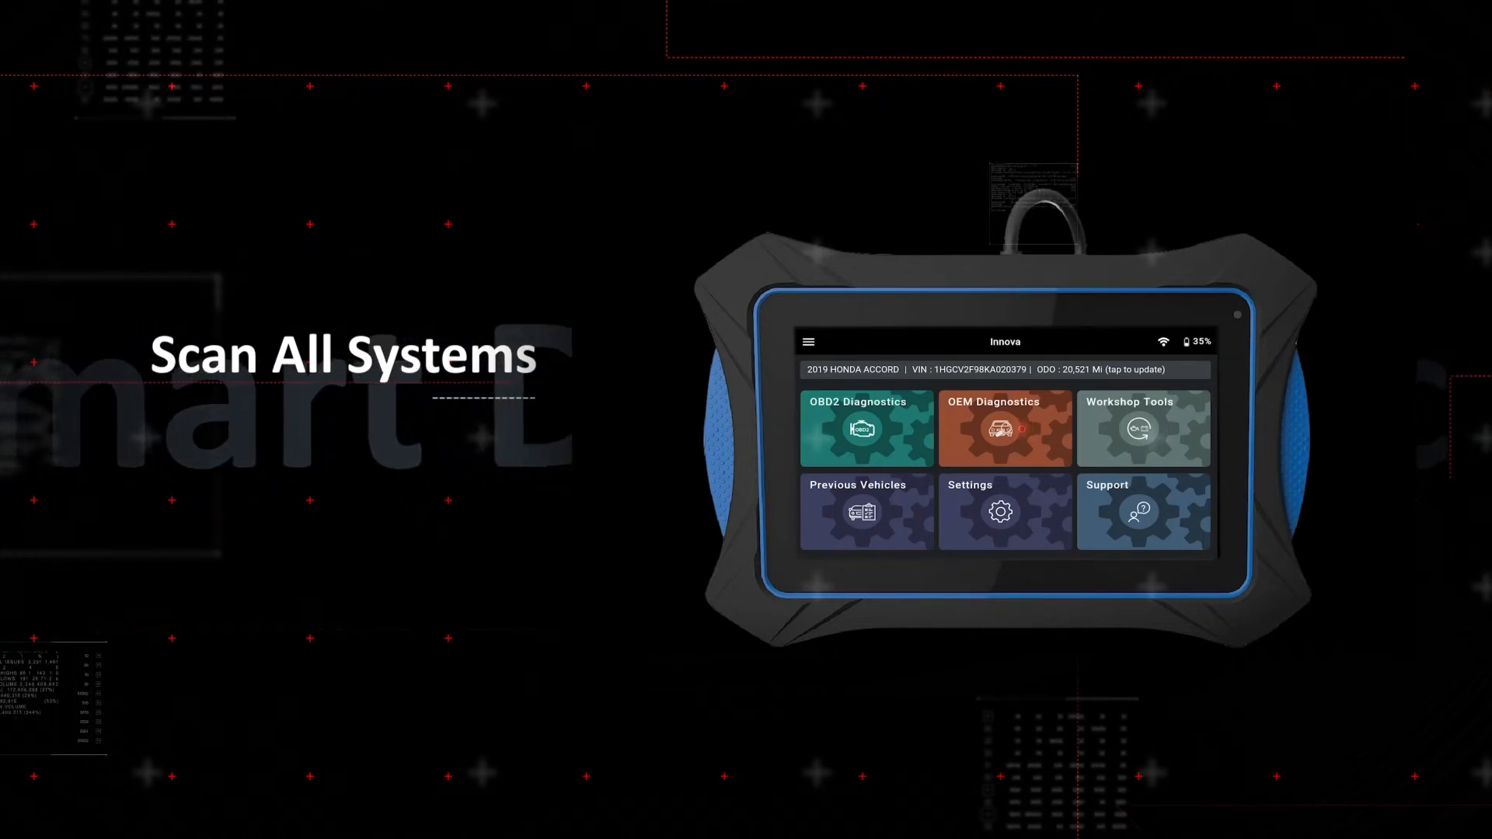
# Step: Run an OEM Scan All Systems, finding one fault each in ABS, PGM-FI, ACM and TCM
pyautogui.click(1005, 428)
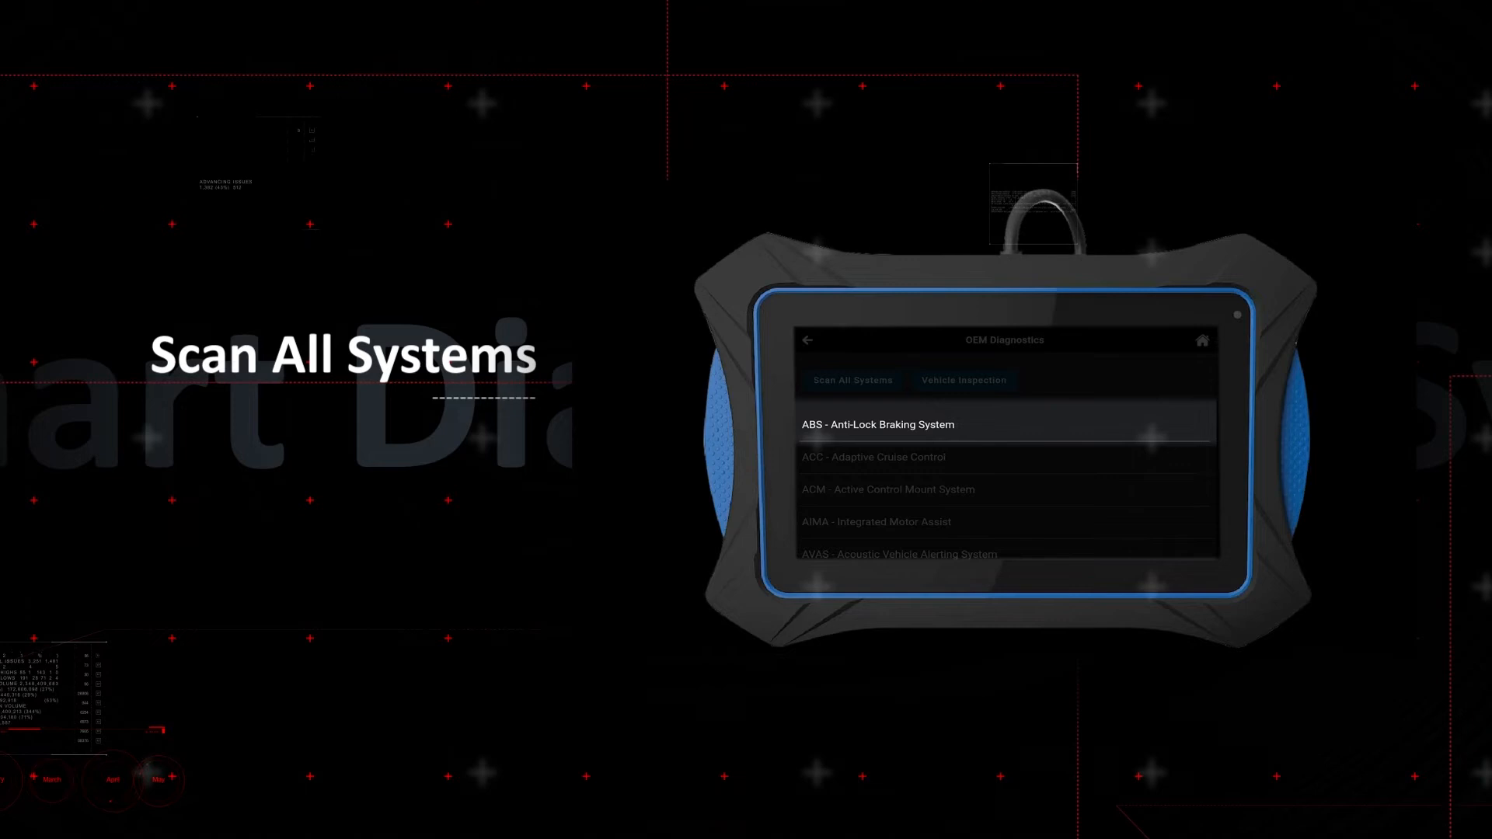
pyautogui.click(852, 380)
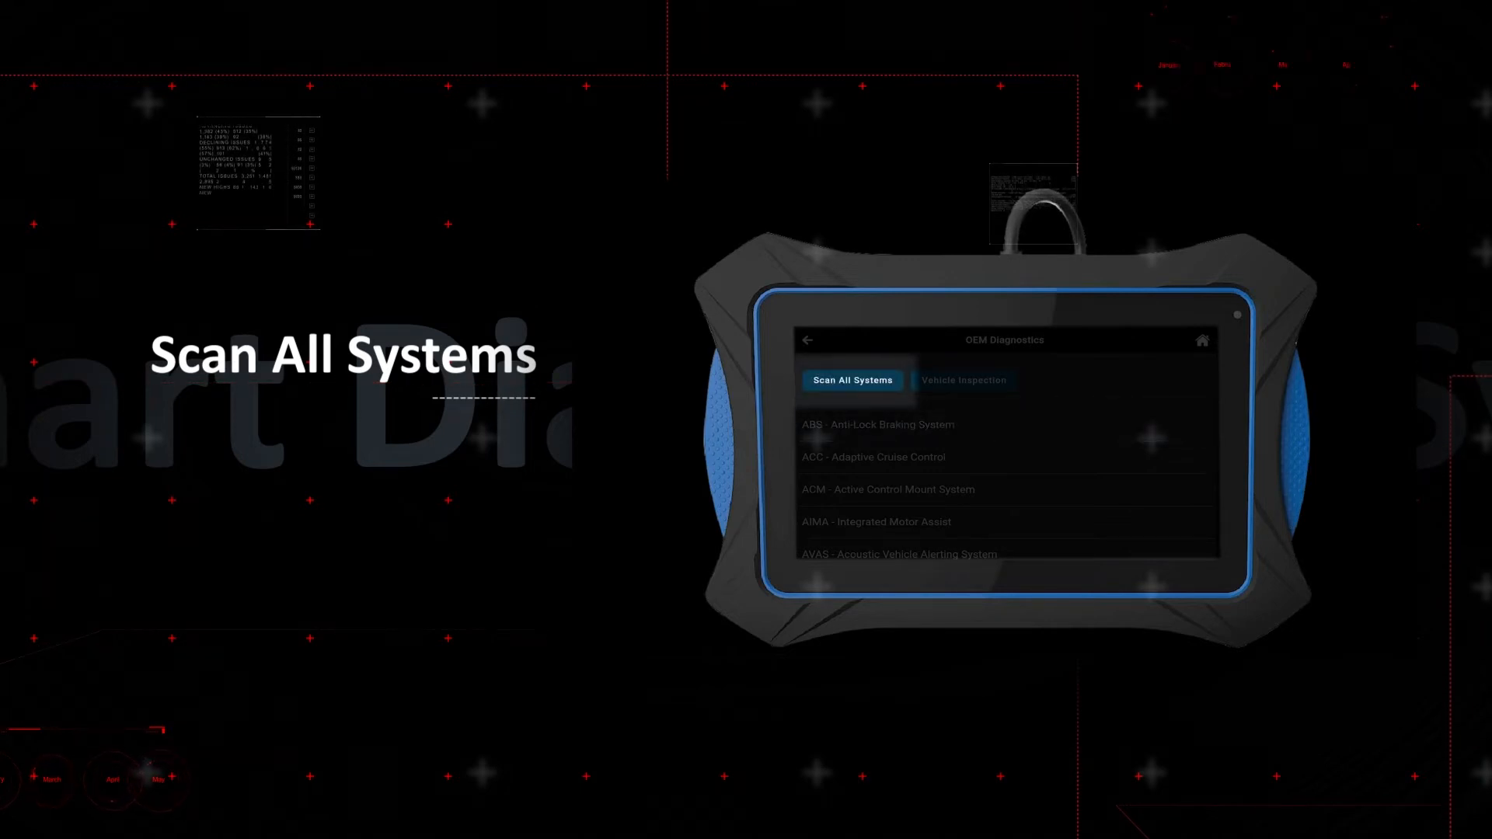
pyautogui.click(964, 380)
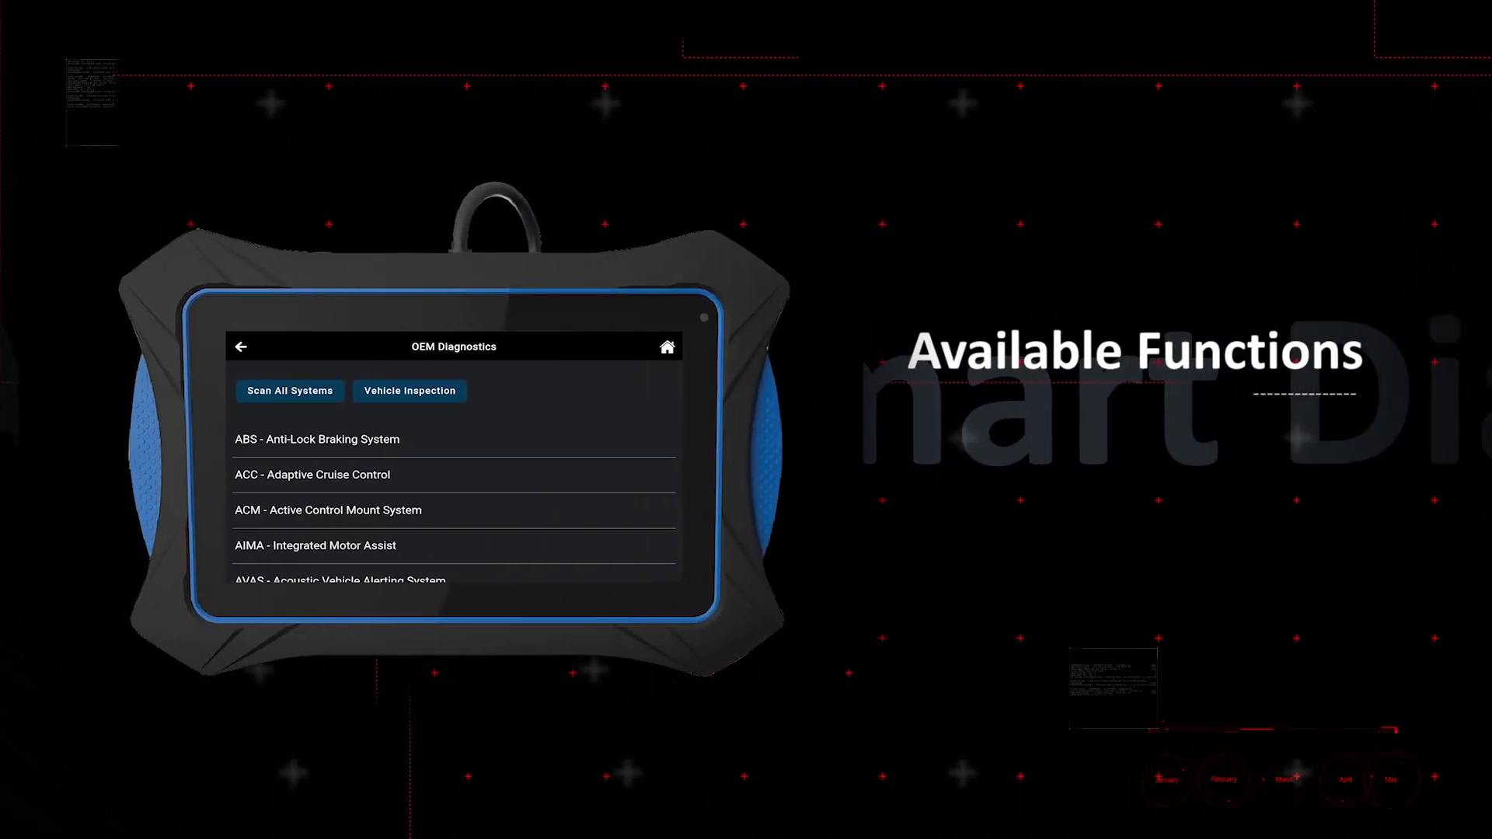
pyautogui.click(289, 391)
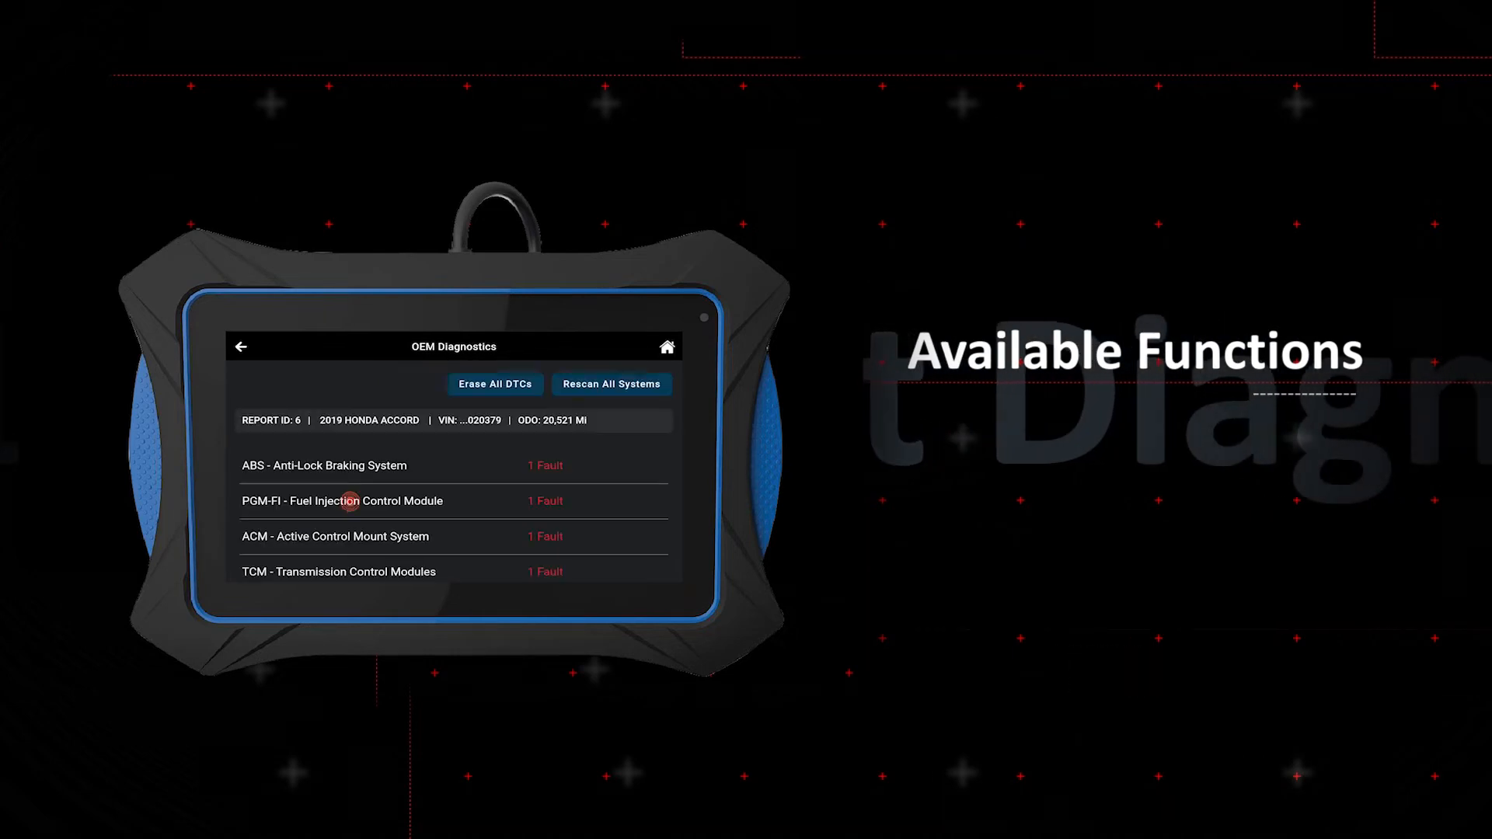